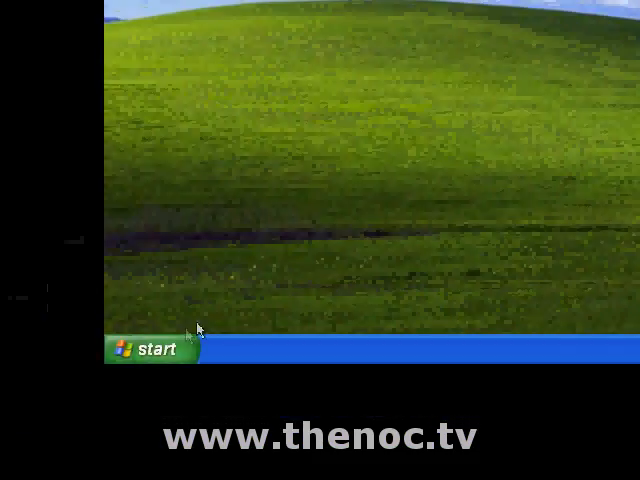
Open My Computer from the Start menu and exit the Windows XP CD welcome screen.
{"action": "left_click", "coordinate": [144, 350]}
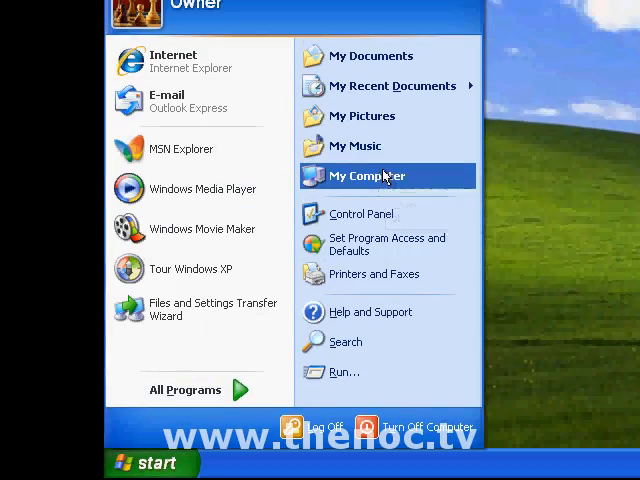
{"action": "left_click", "coordinate": [366, 176]}
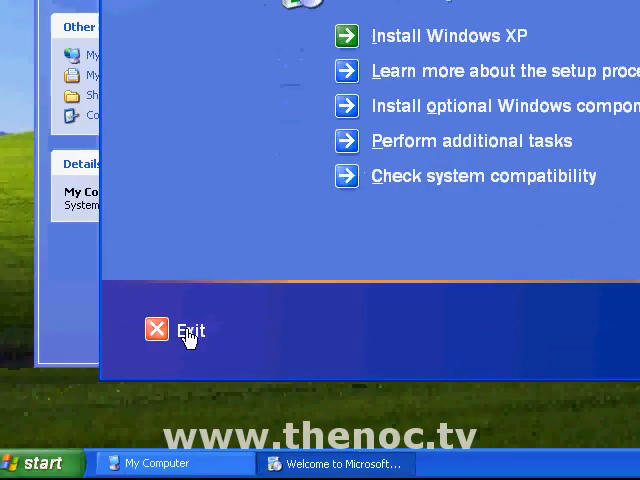
{"action": "left_click", "coordinate": [156, 328]}
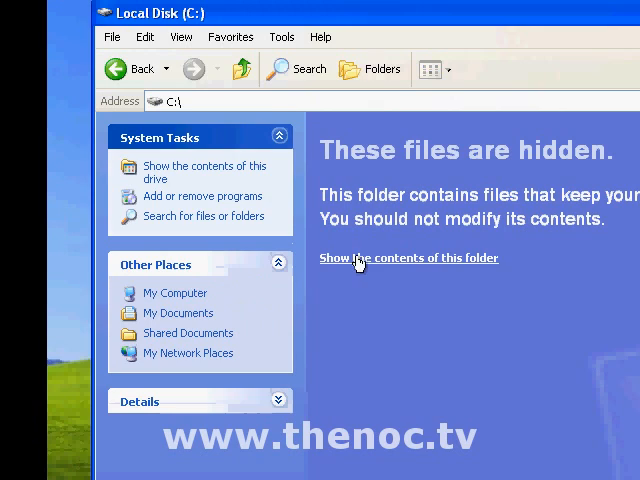
Show the hidden C: drive contents and create a new folder named XPCD.
{"action": "left_click", "coordinate": [408, 258]}
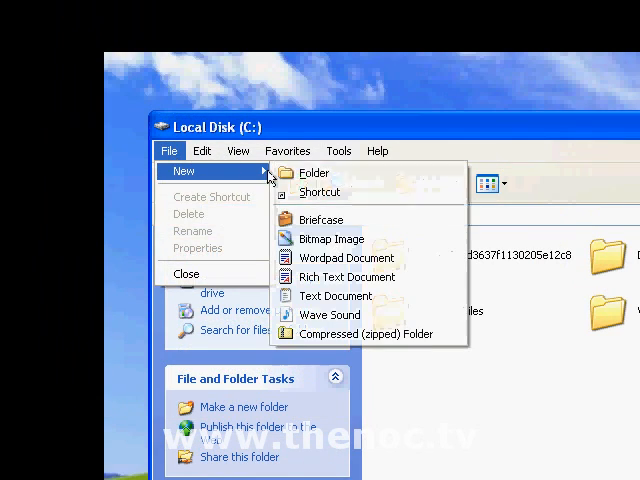
{"action": "left_click", "coordinate": [314, 172]}
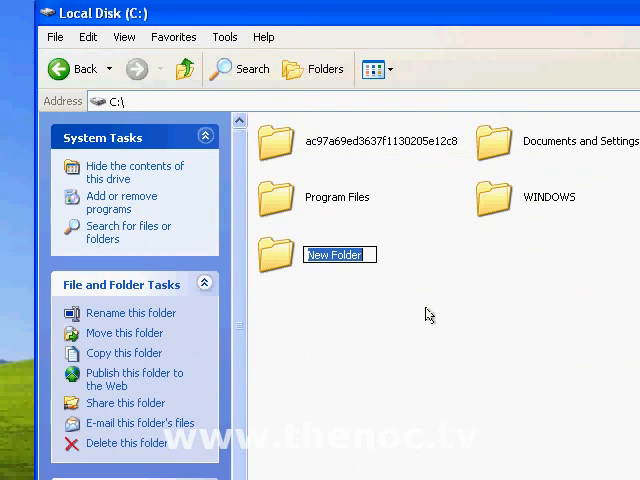
{"action": "type", "text": "XPCD"}
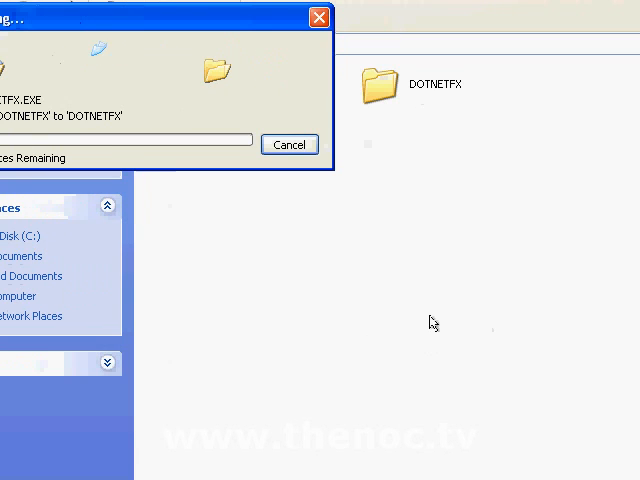
{"action": "mouse_move", "coordinate": [244, 284]}
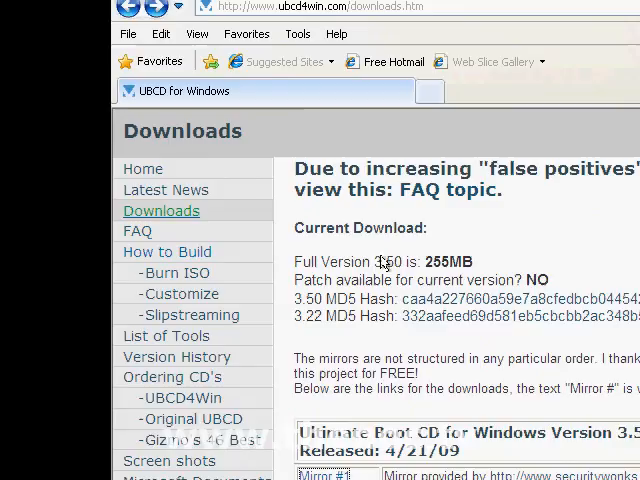
Scroll the UBCD4Win Downloads page to view the mirror table for version 3.50.
{"action": "scroll", "scroll_direction": "down", "scroll_amount": 3}
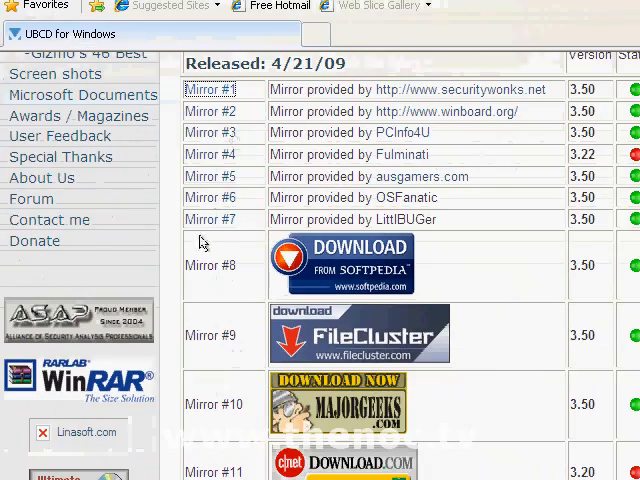
{"action": "scroll", "scroll_direction": "up", "scroll_amount": 3}
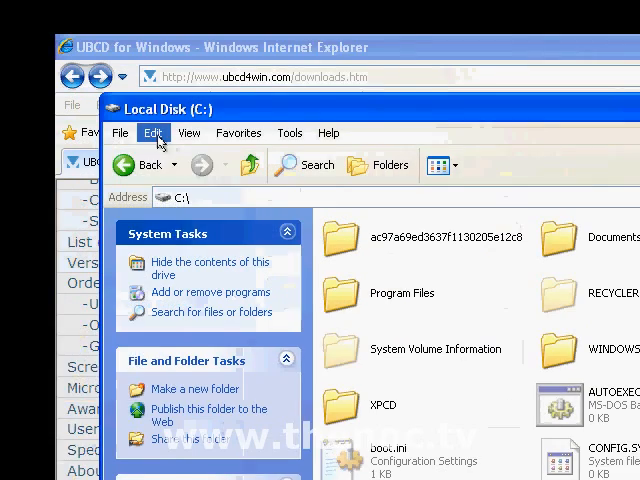
Create a new folder on the C: drive and begin naming it UBCD.
{"action": "left_click", "coordinate": [176, 132]}
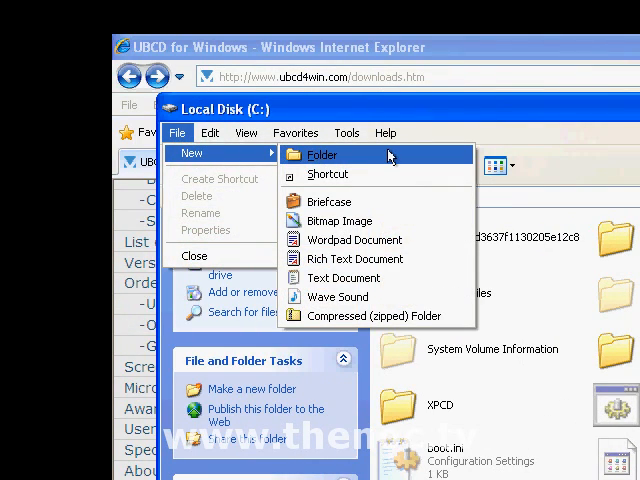
{"action": "left_click", "coordinate": [322, 154]}
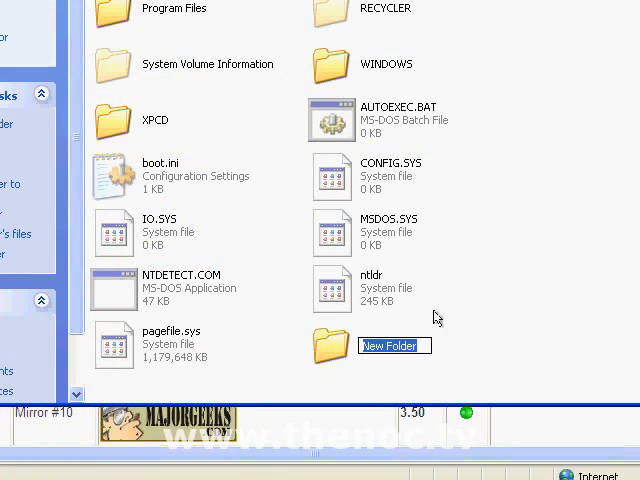
{"action": "type", "text": "UBCD"}
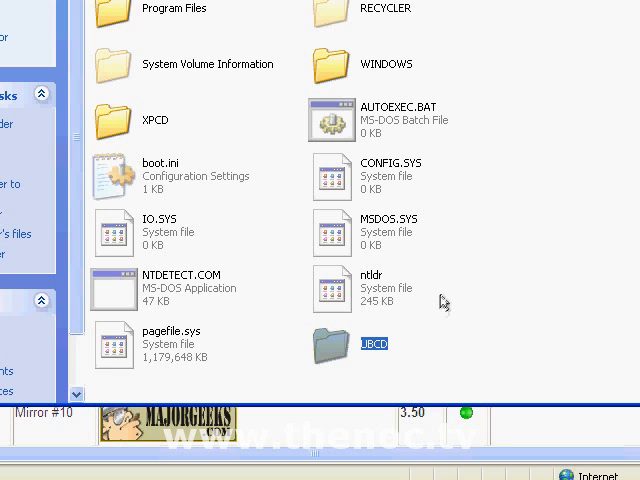
{"action": "mouse_move", "coordinate": [428, 360]}
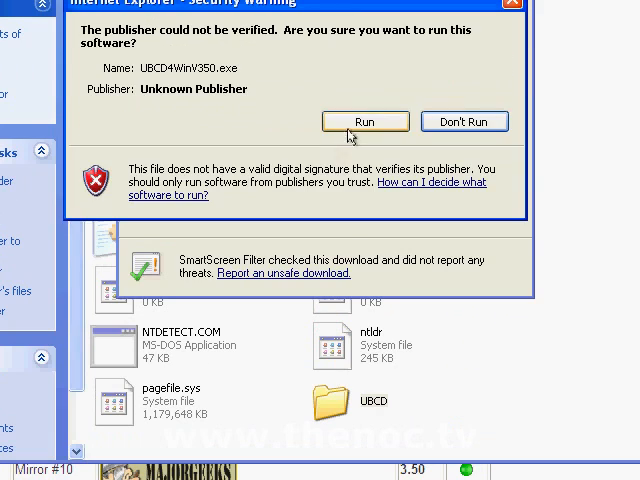
Run the unverified UBCD4Win installer in English and advance past the welcome and change log pages.
{"action": "left_click", "coordinate": [366, 120]}
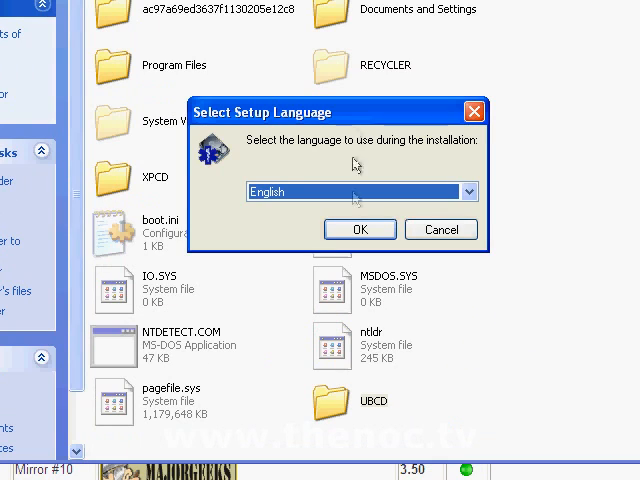
{"action": "left_click", "coordinate": [360, 228]}
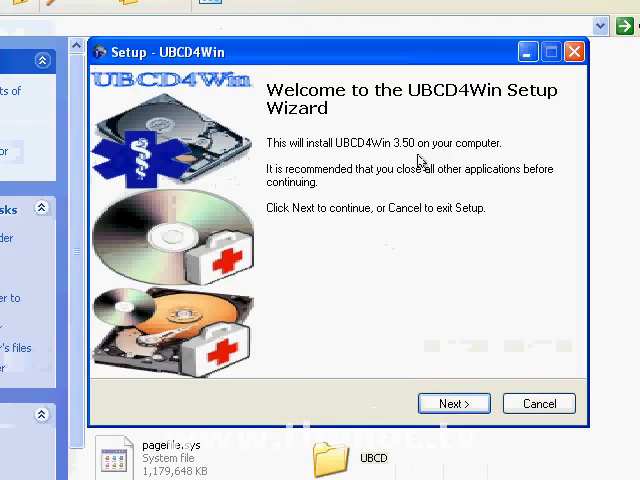
{"action": "left_click", "coordinate": [452, 404]}
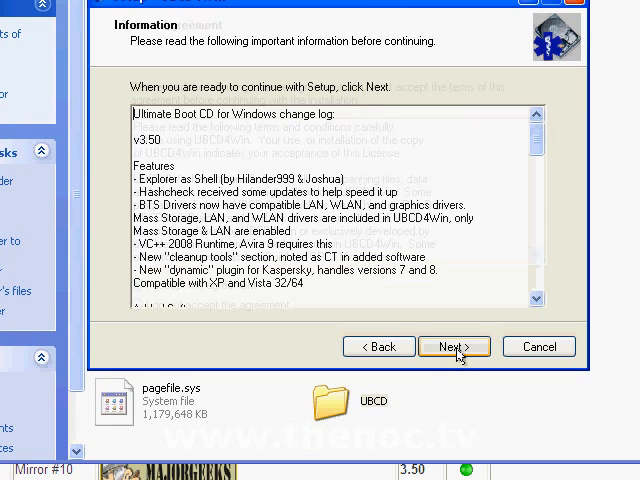
{"action": "left_click", "coordinate": [452, 346]}
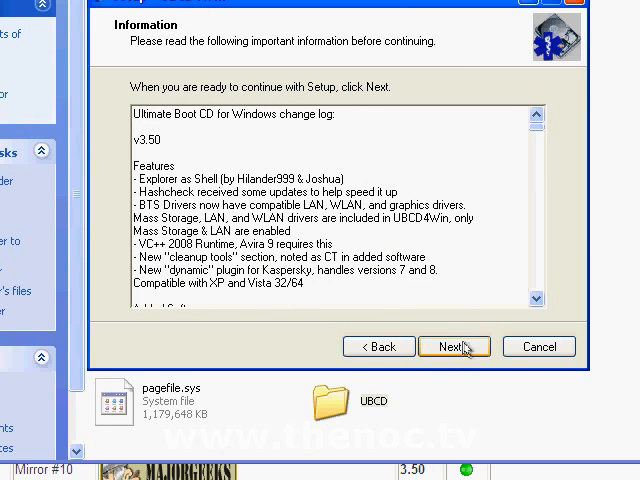
{"action": "left_click", "coordinate": [452, 346]}
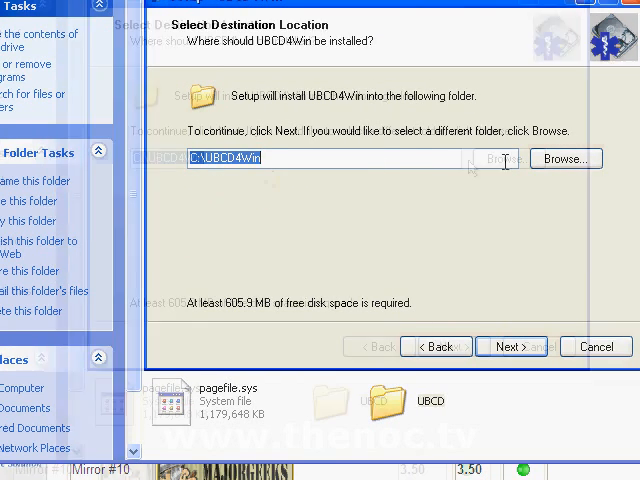
Set the destination to C:\UBCD\UBCD4Win, keep the UBCD4Win Start Menu folder, and start installing.
{"action": "left_click", "coordinate": [564, 158]}
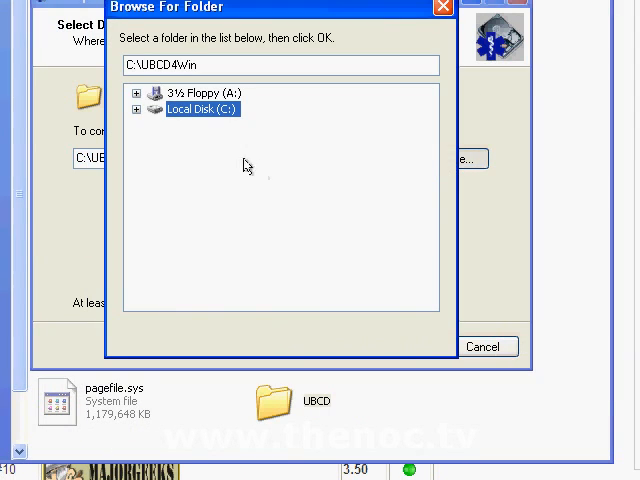
{"action": "left_click", "coordinate": [136, 108]}
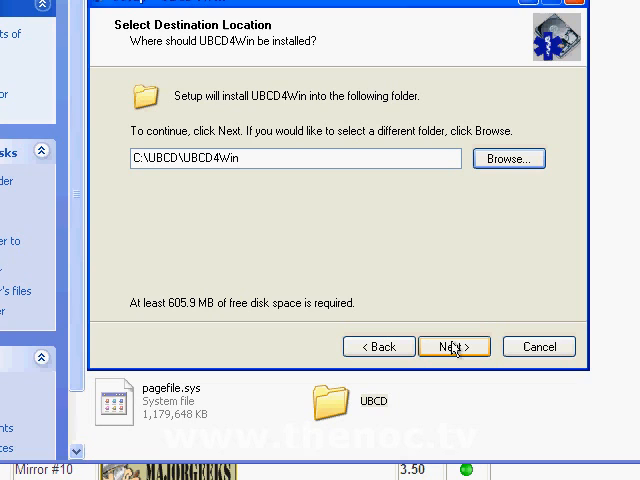
{"action": "mouse_move", "coordinate": [416, 316]}
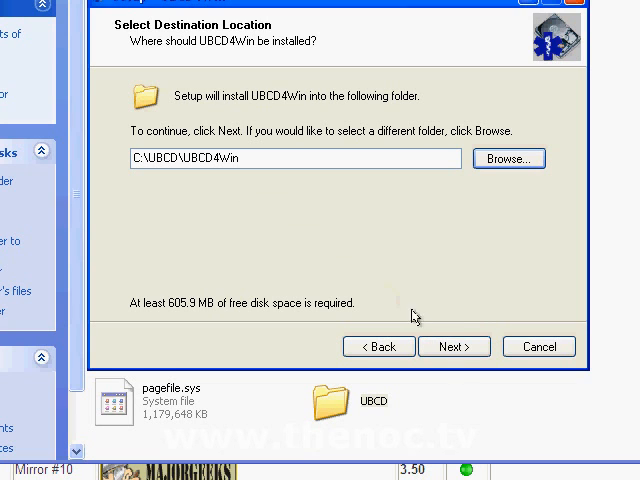
{"action": "left_click", "coordinate": [454, 346]}
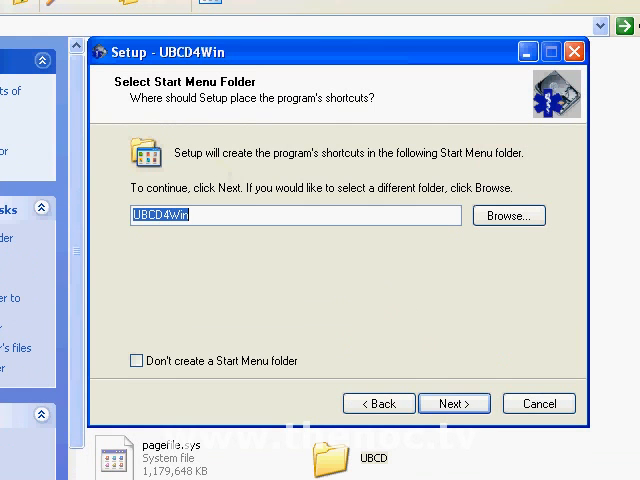
{"action": "left_click", "coordinate": [452, 404]}
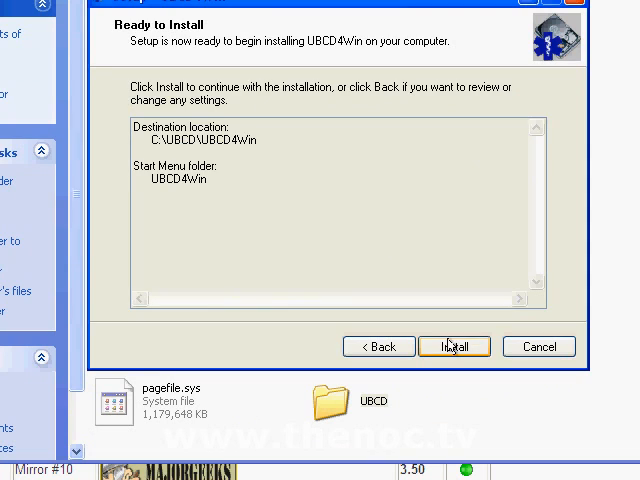
{"action": "left_click", "coordinate": [452, 346]}
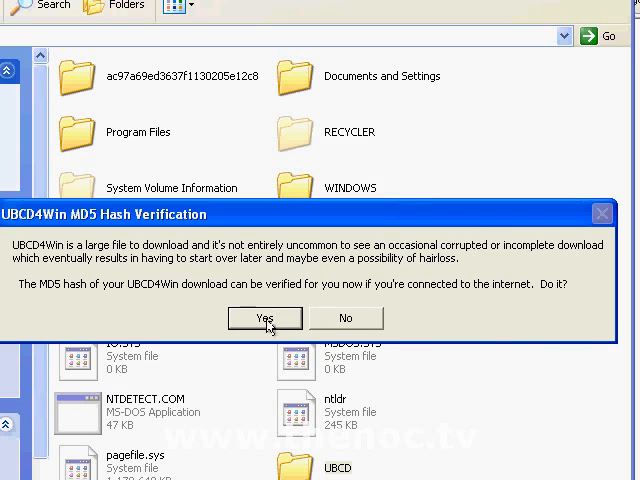
Verify the download's MD5 hash and acknowledge the successful integrity check.
{"action": "left_click", "coordinate": [264, 318]}
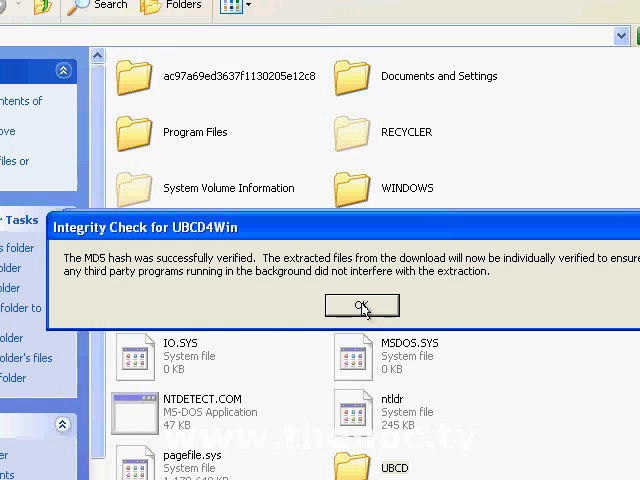
{"action": "left_click", "coordinate": [360, 304]}
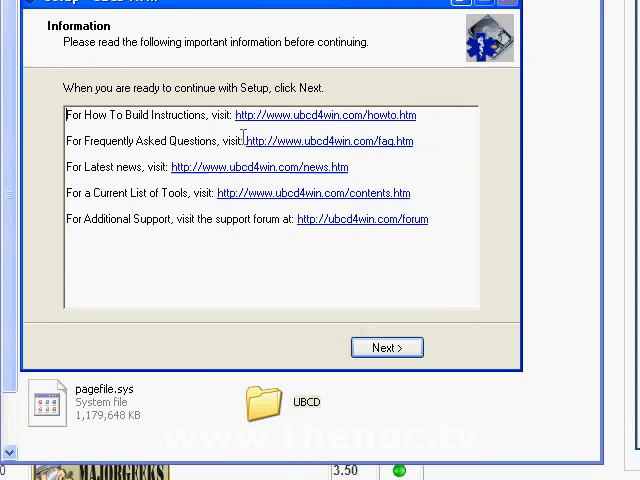
Continue past the support links page and check for an UBCD4Win update patch.
{"action": "left_click", "coordinate": [388, 348]}
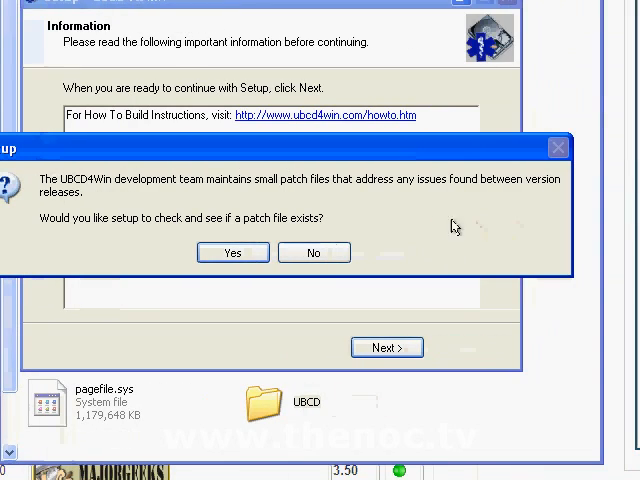
{"action": "mouse_move", "coordinate": [400, 218]}
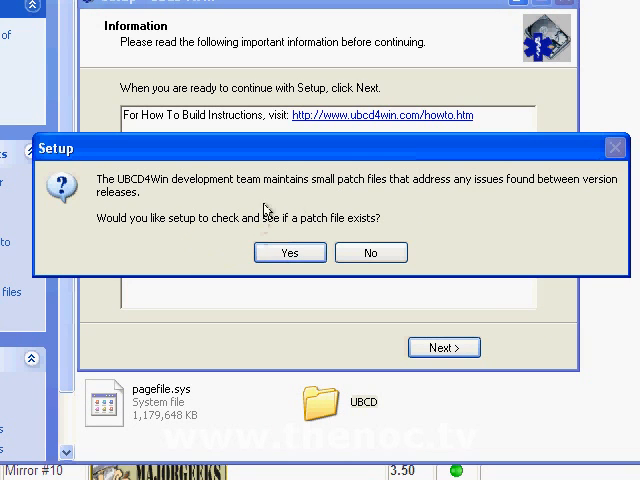
{"action": "mouse_move", "coordinate": [176, 228]}
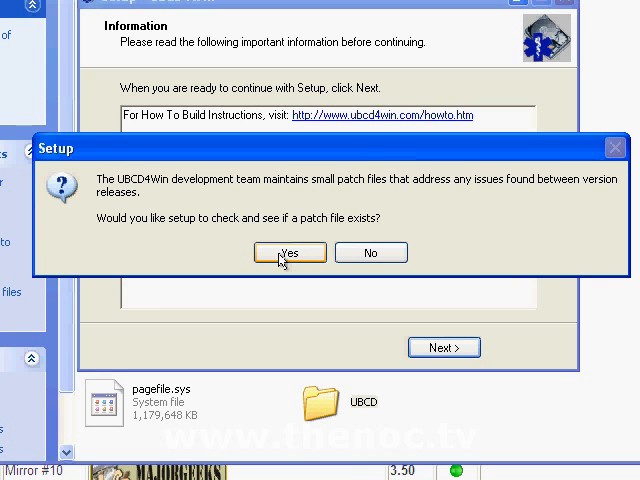
{"action": "left_click", "coordinate": [288, 252]}
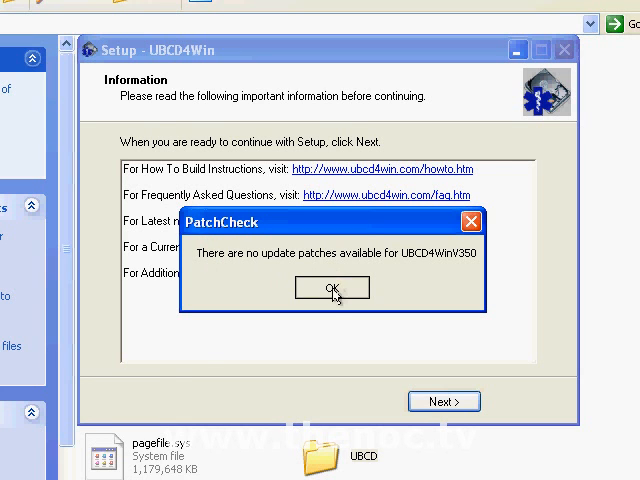
Acknowledge no patches, finish setup launching UBCD4WinBuilder.exe, and bring PE Builder forward.
{"action": "left_click", "coordinate": [332, 288]}
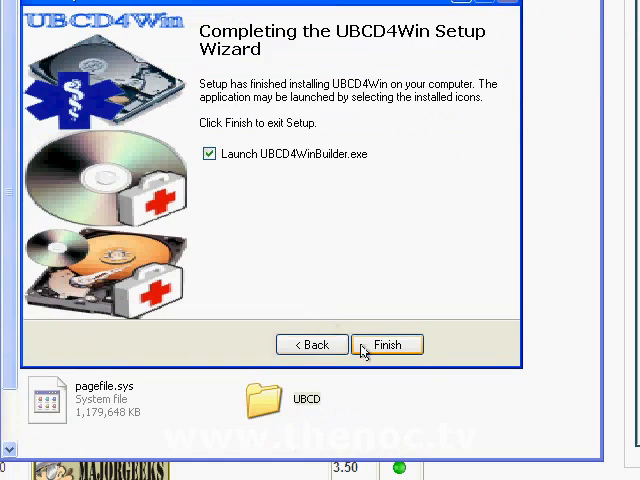
{"action": "left_click", "coordinate": [388, 344]}
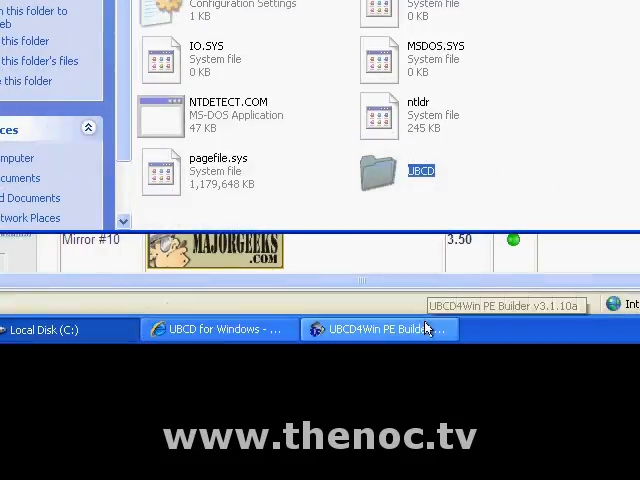
{"action": "left_click", "coordinate": [378, 328]}
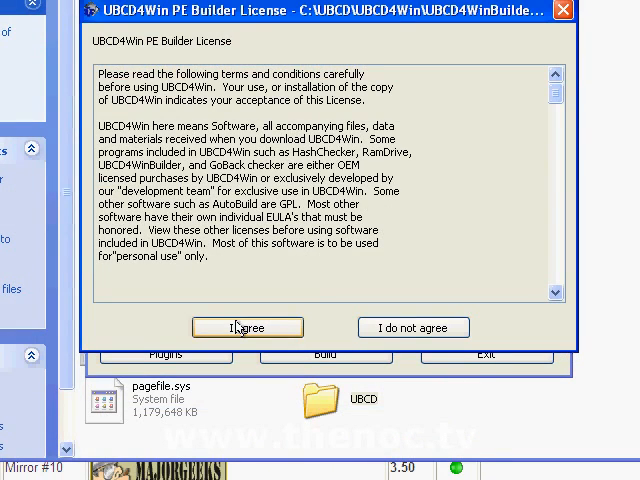
Agree to the PE Builder license and decline searching for Windows installation files.
{"action": "left_click", "coordinate": [248, 328]}
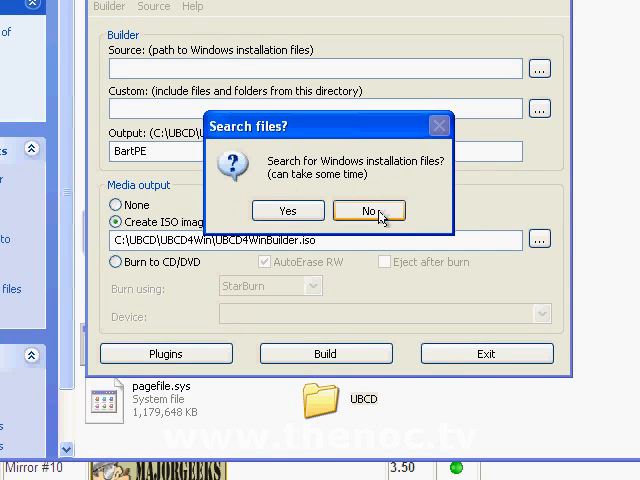
{"action": "left_click", "coordinate": [368, 210]}
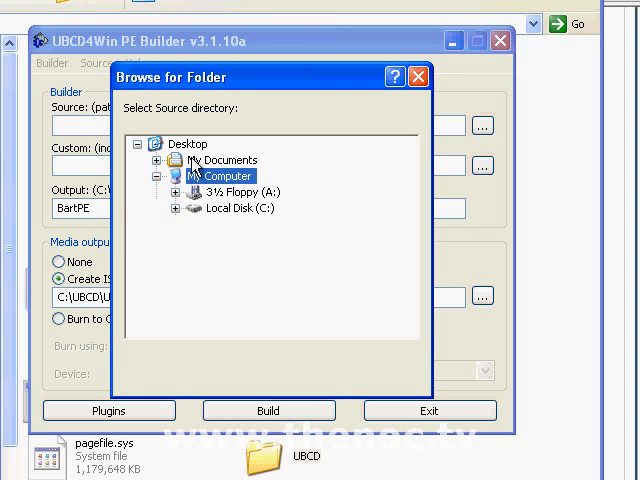
Select C:\XPCD under My Computer > Local Disk as the Windows source folder.
{"action": "left_click", "coordinate": [204, 208]}
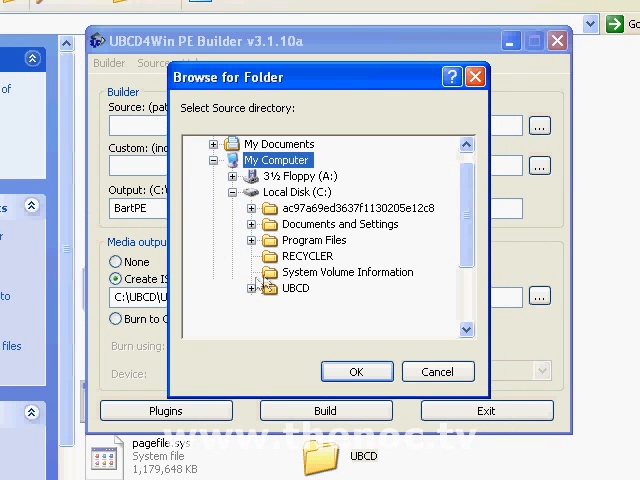
{"action": "scroll", "scroll_direction": "down", "scroll_amount": 3}
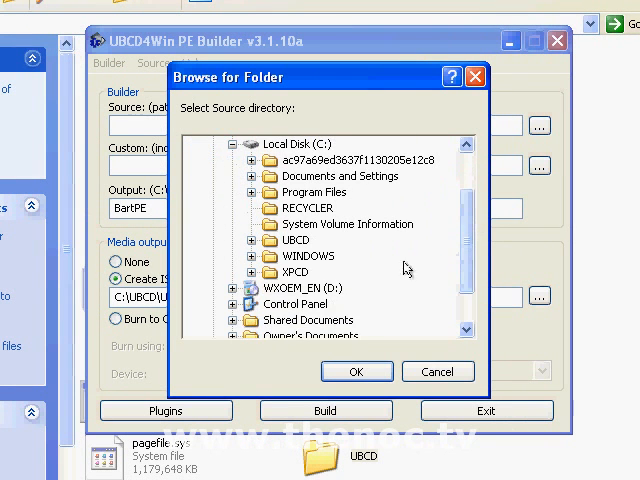
{"action": "left_click", "coordinate": [356, 372]}
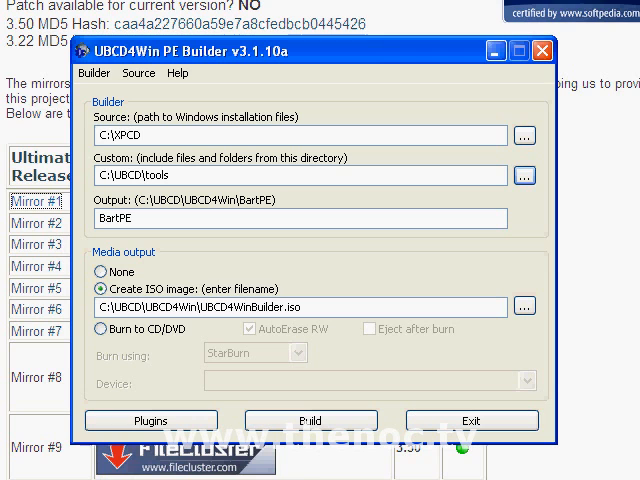
{"action": "mouse_move", "coordinate": [268, 240]}
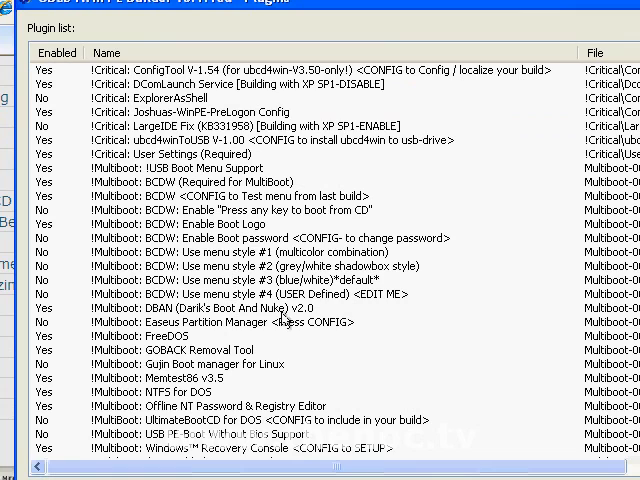
Scroll the plugin list through the Critical and Multiboot entries toward anti-spyware.
{"action": "scroll", "scroll_direction": "down", "scroll_amount": 3}
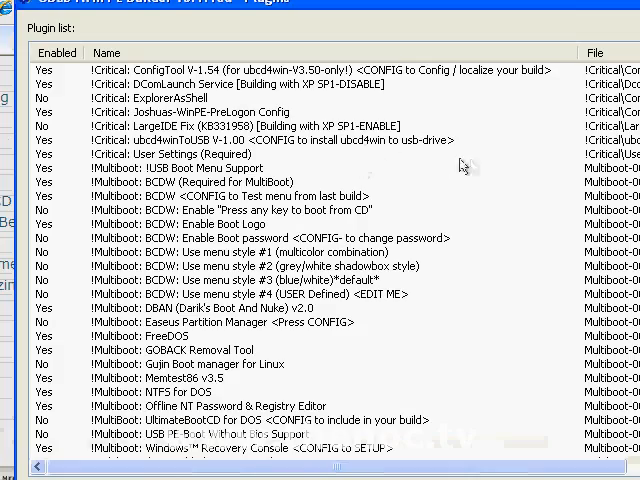
{"action": "scroll", "scroll_direction": "right", "scroll_amount": 3}
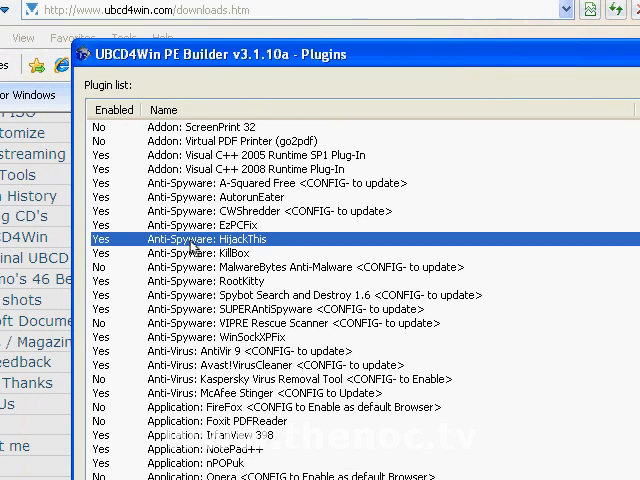
{"action": "mouse_move", "coordinate": [240, 240]}
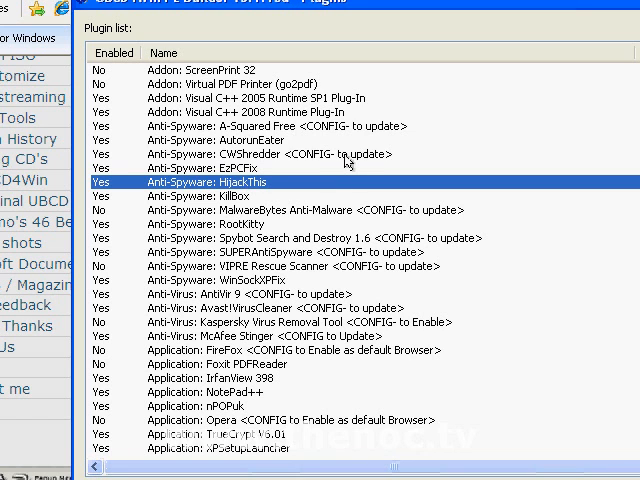
Request configuration for Anti-Spyware: HijackThis, which reports no config tool exists.
{"action": "left_click", "coordinate": [488, 328]}
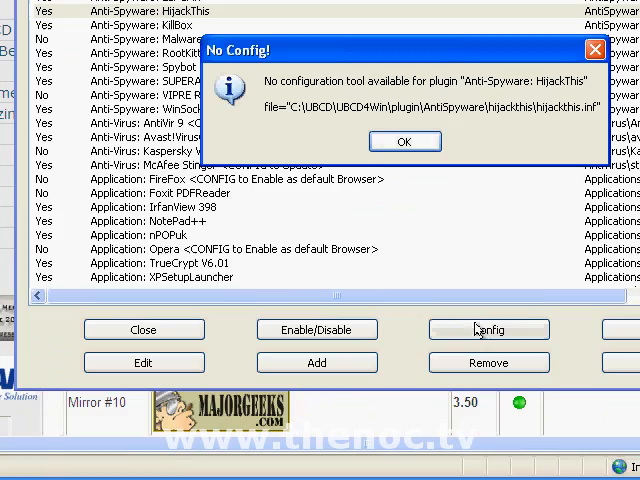